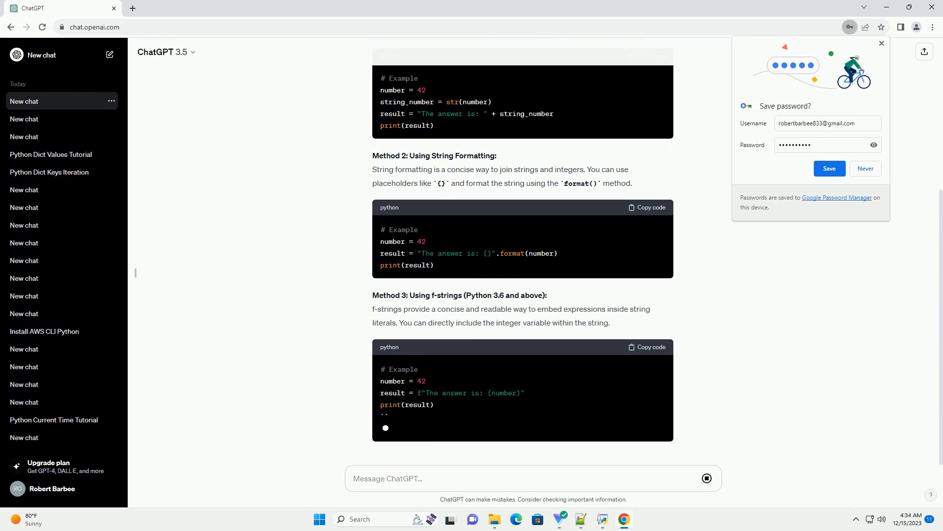
scroll(down, 3)
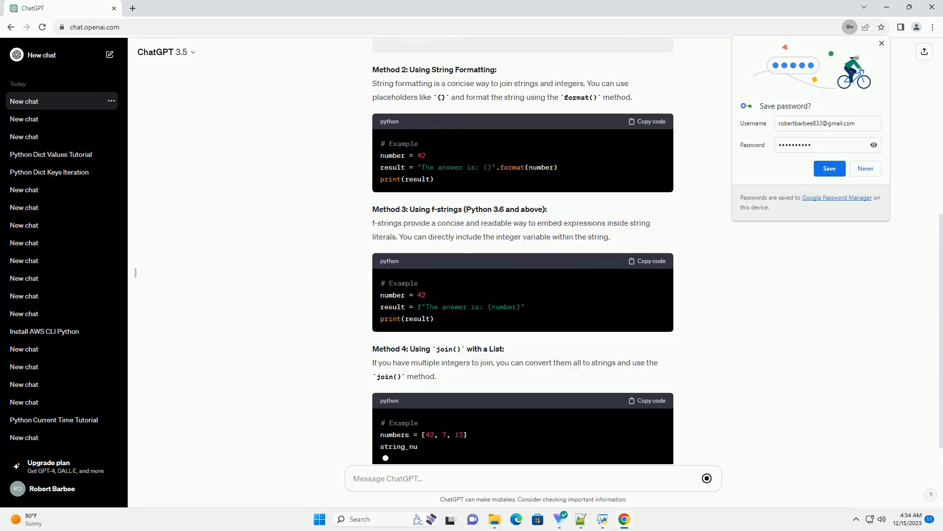
scroll(down, 3)
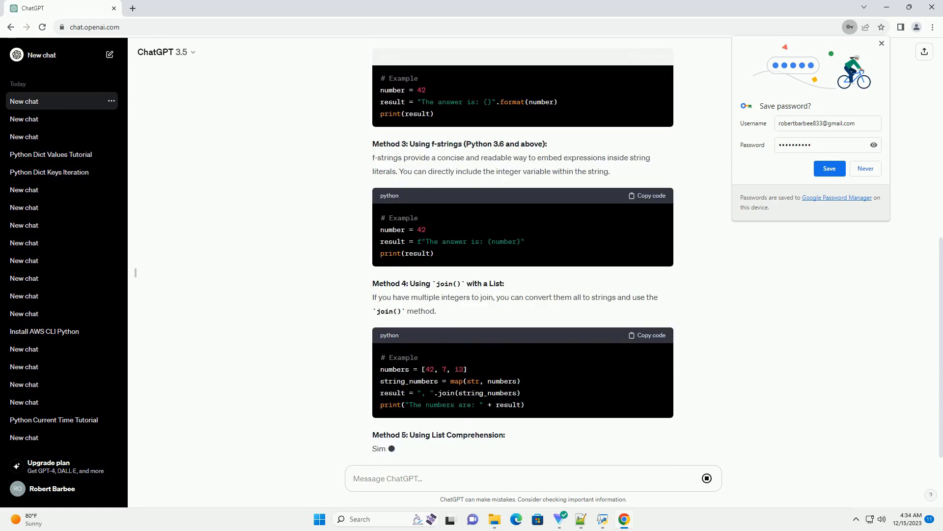